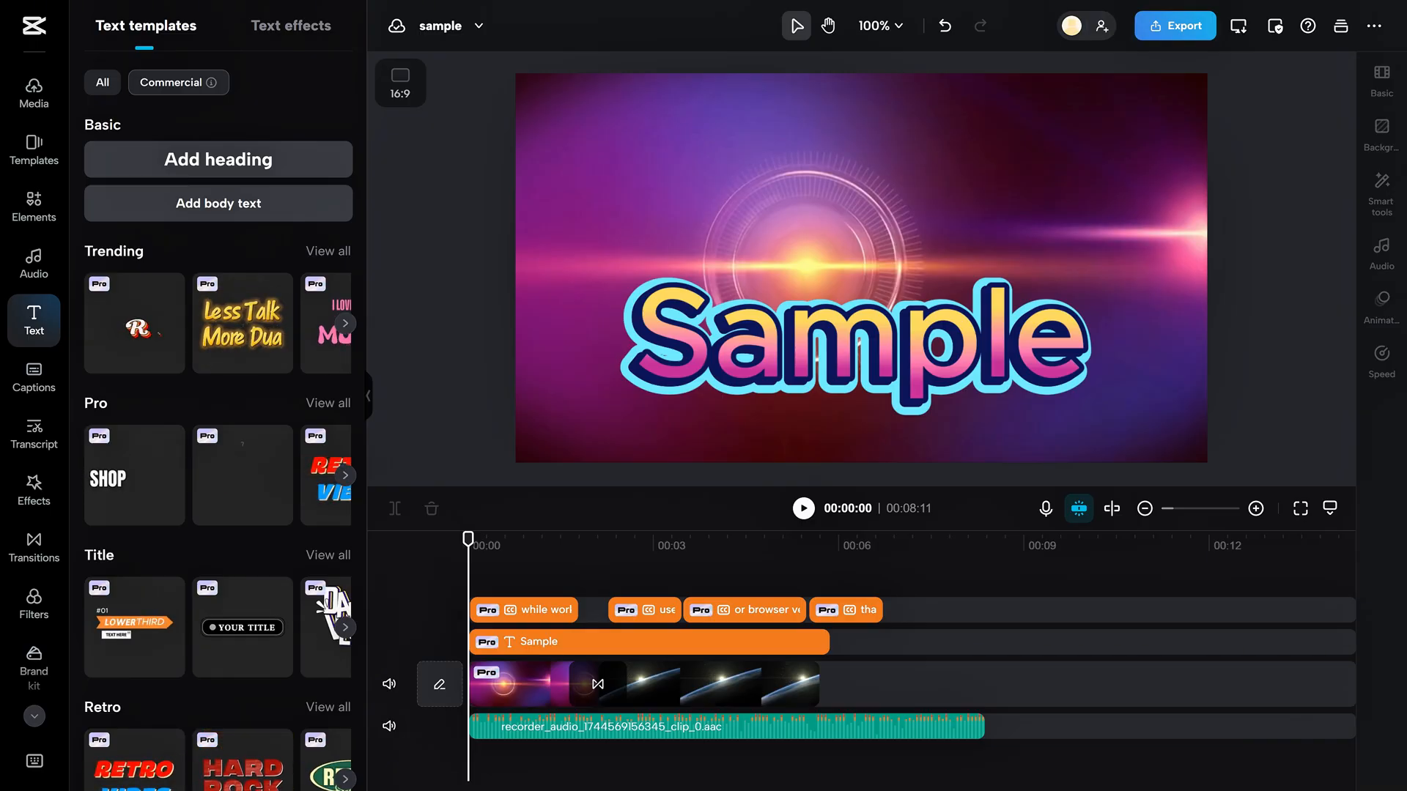
- Show the full Trending text template list and scroll through it without adding any
click(34, 94)
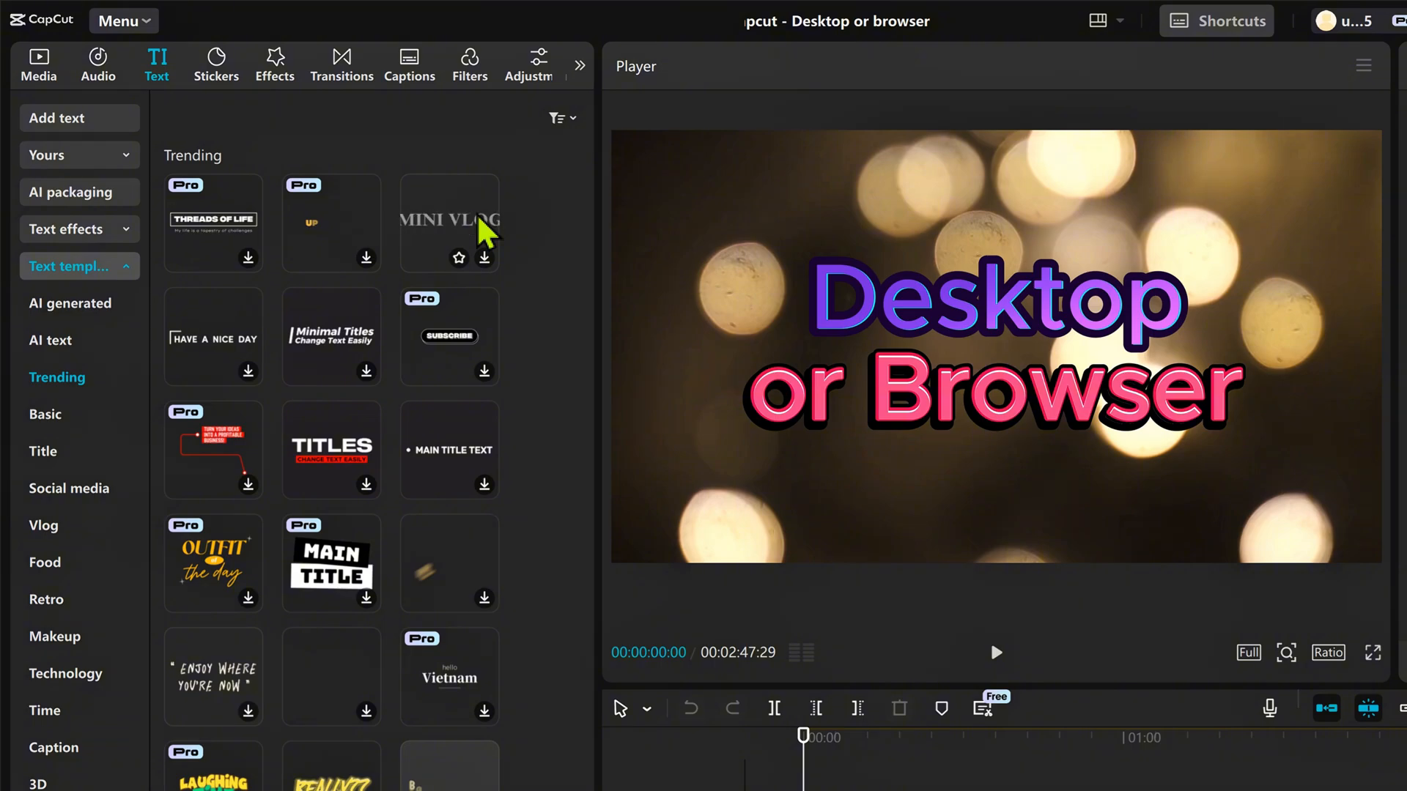
mouse_move(493, 327)
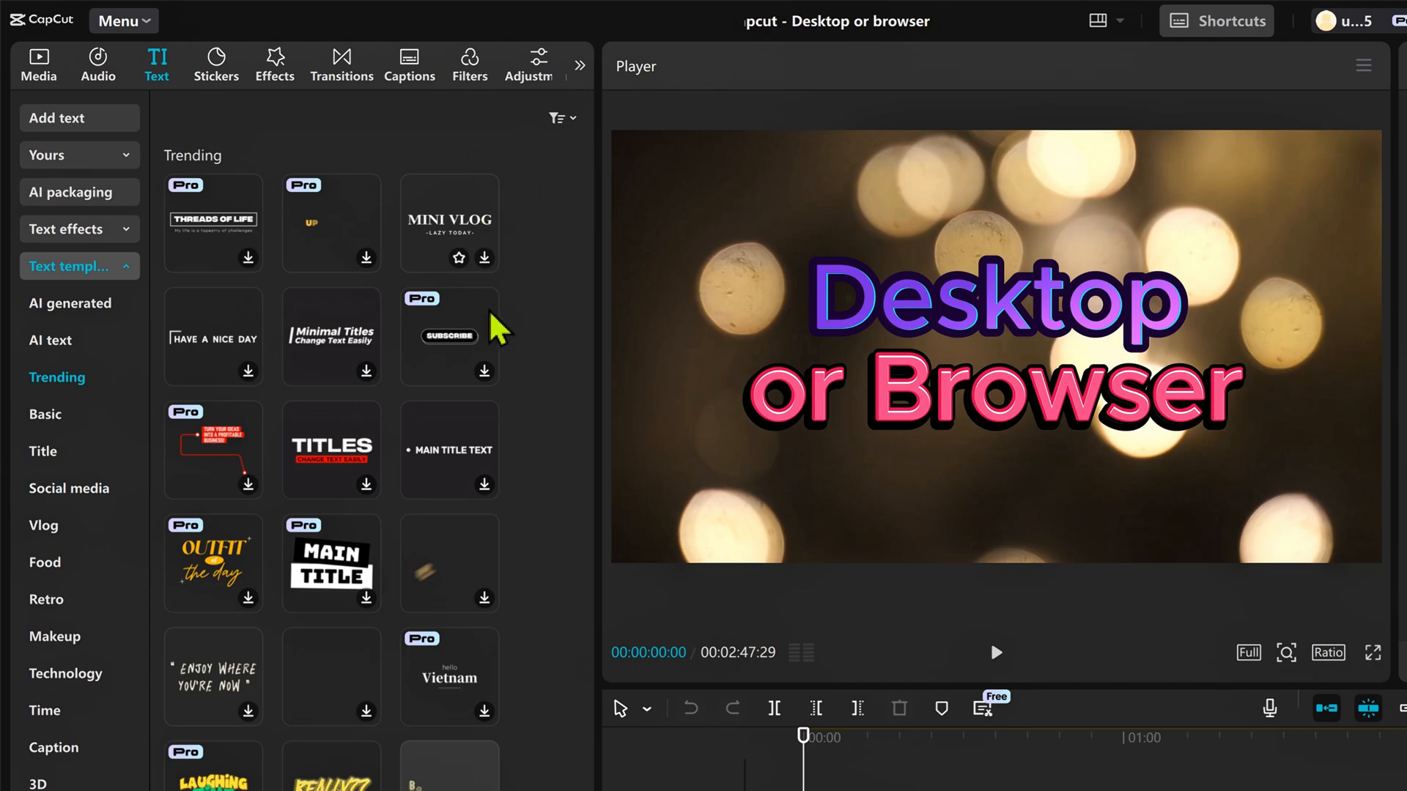
mouse_move(358, 440)
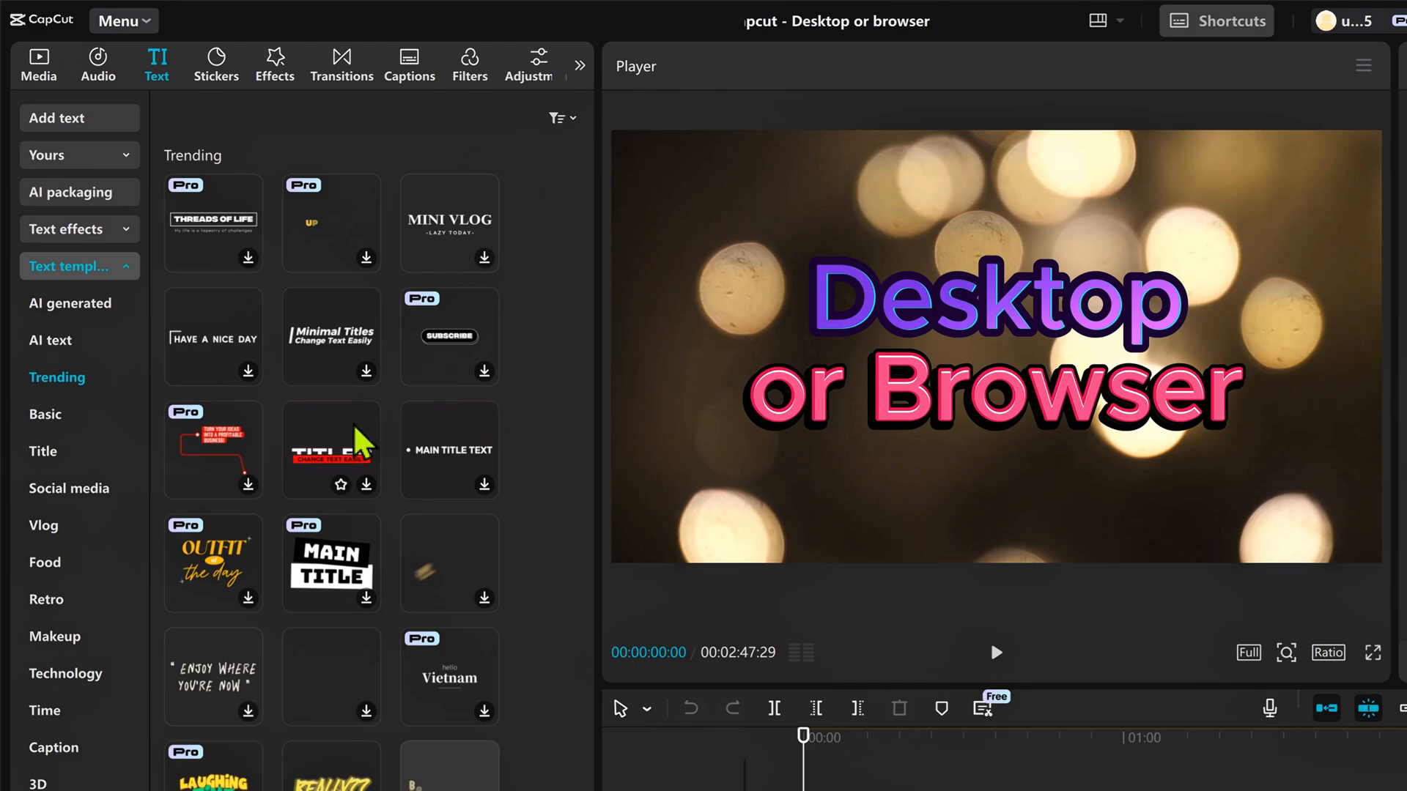
scroll(down, 3)
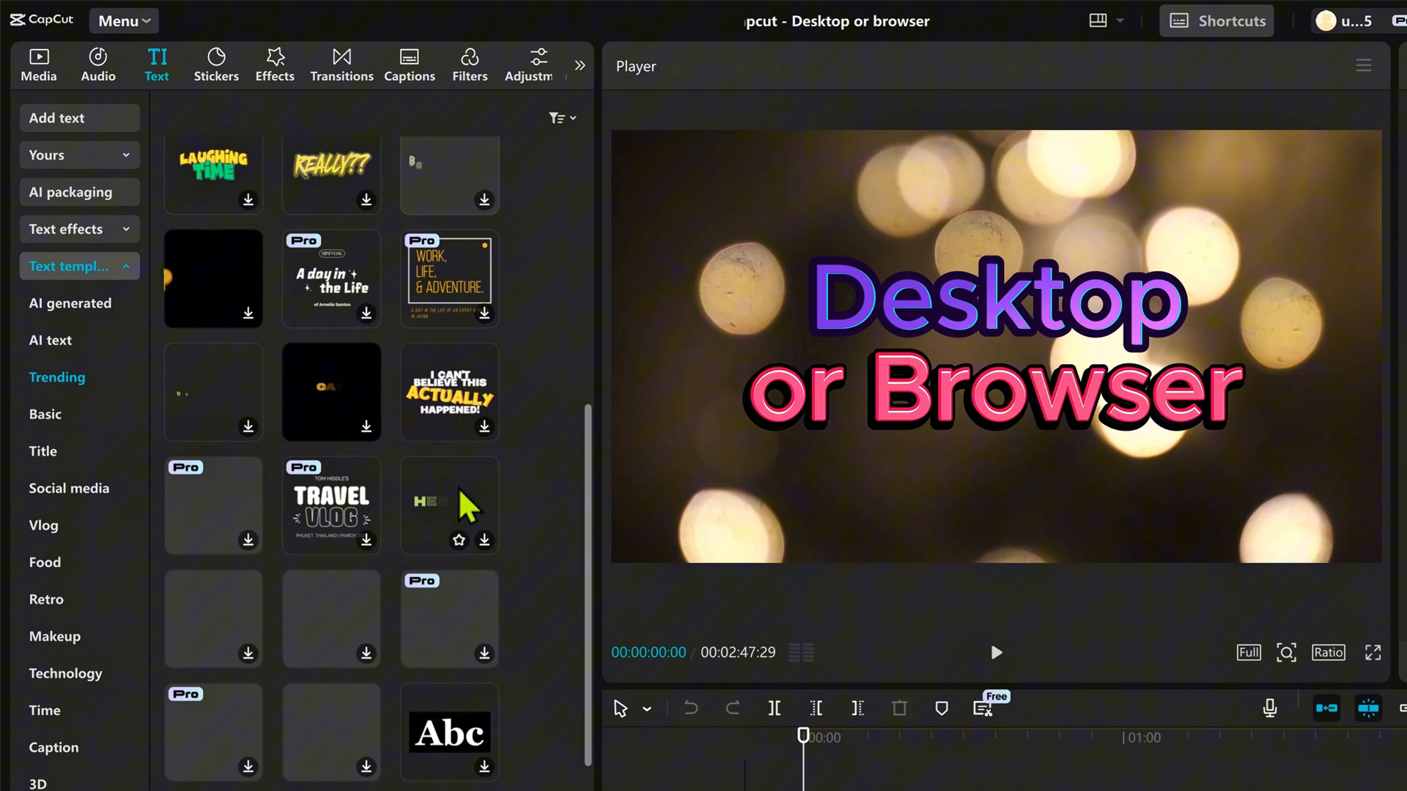
scroll(down, 3)
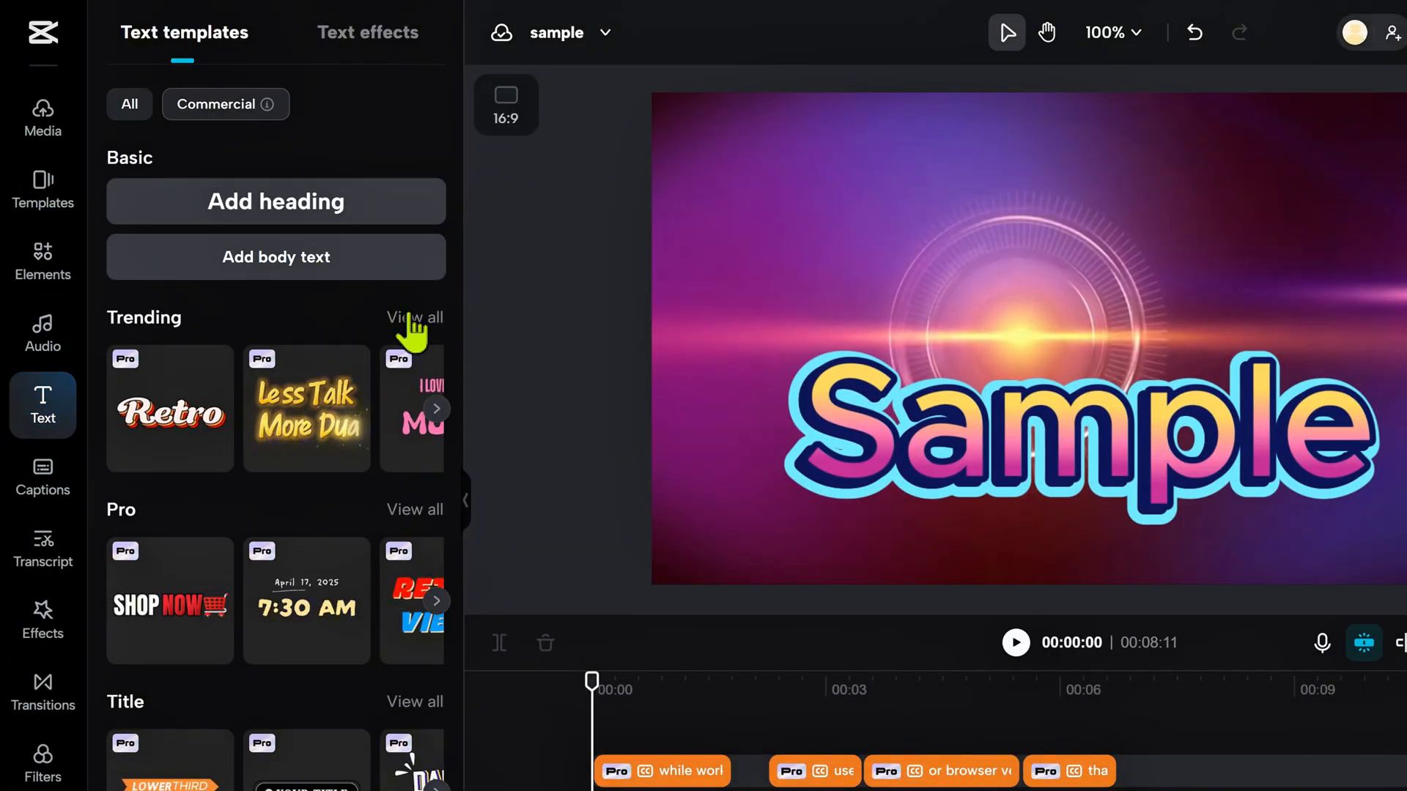
click(413, 318)
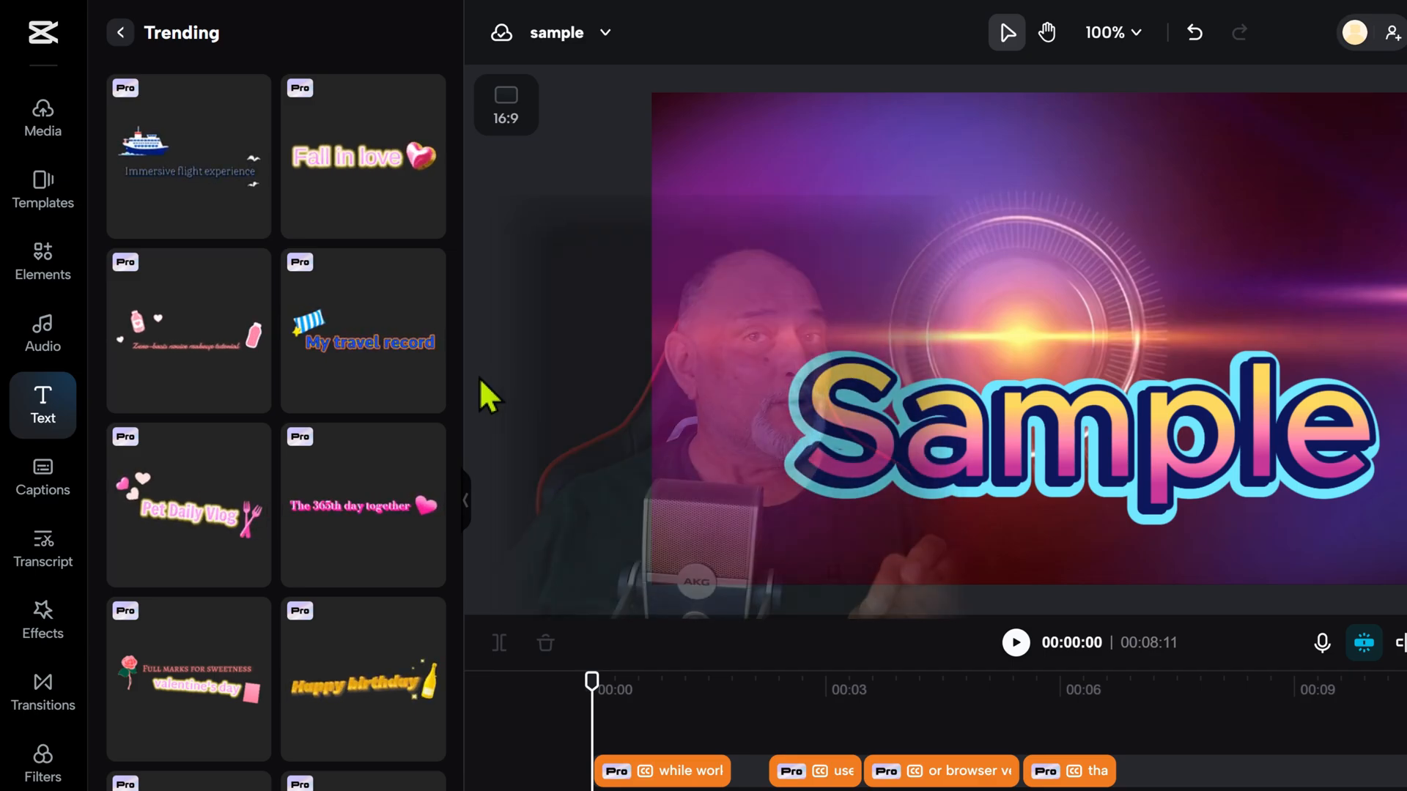
scroll(down, 3)
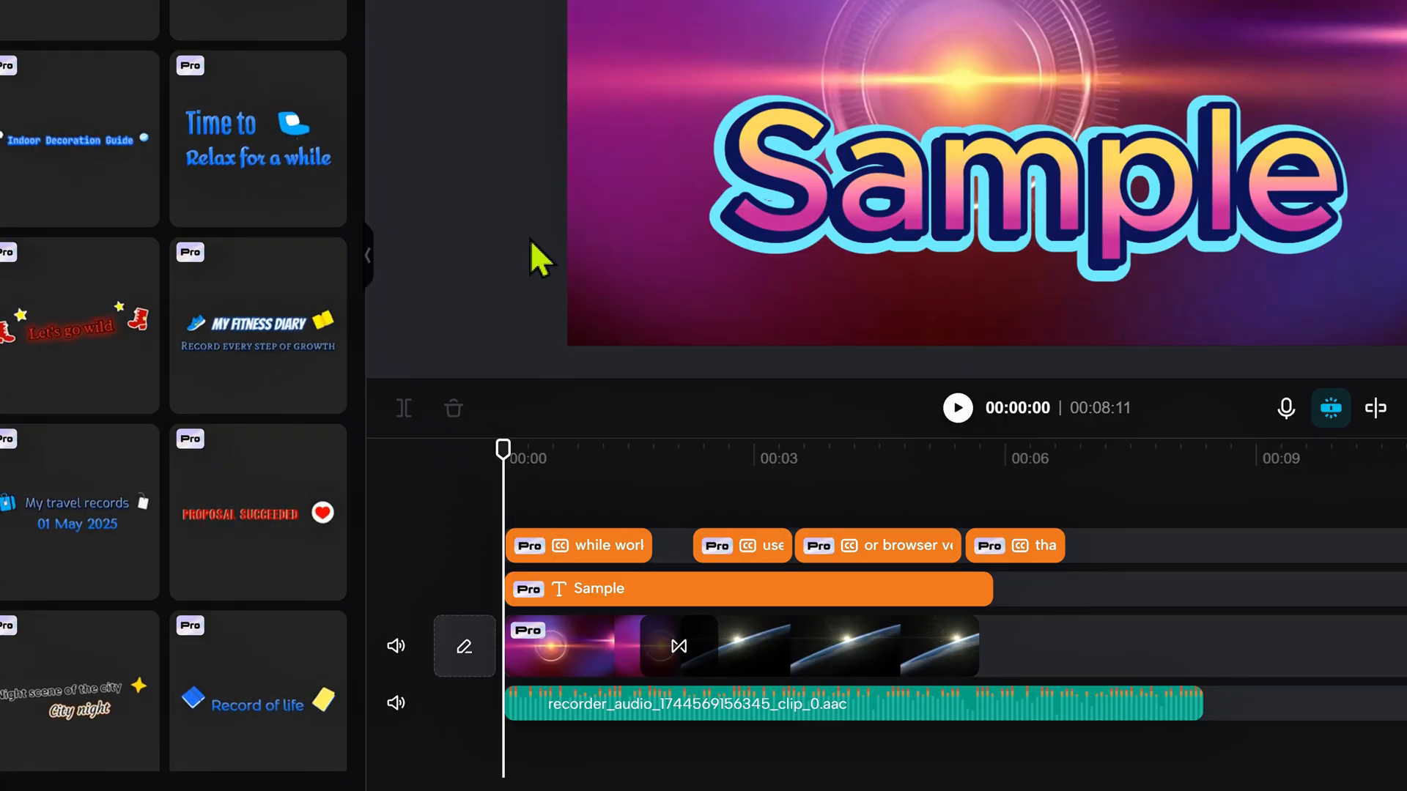
- Select the two video clips, voiceover and Sample title, moving the playhead to 00:00:28
click(589, 646)
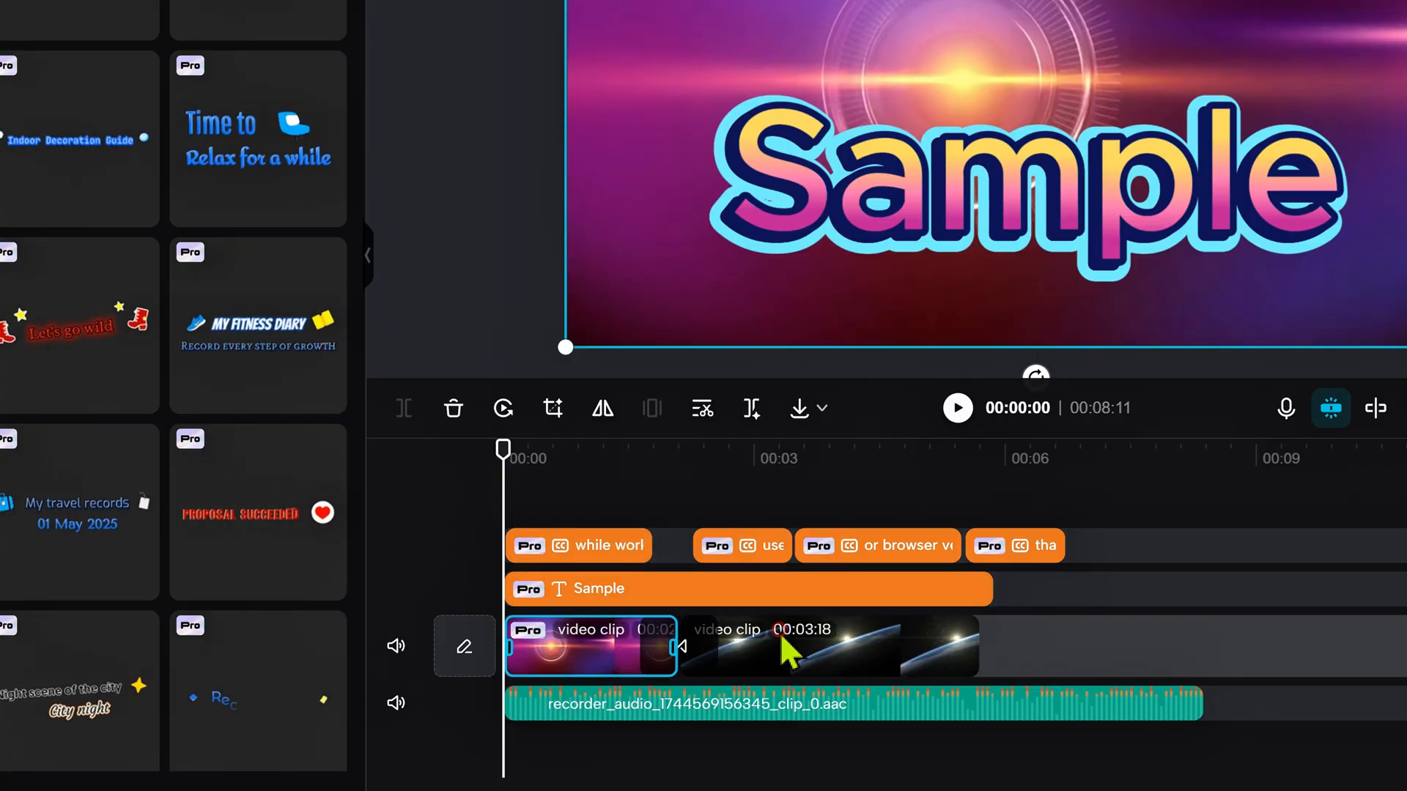
click(825, 646)
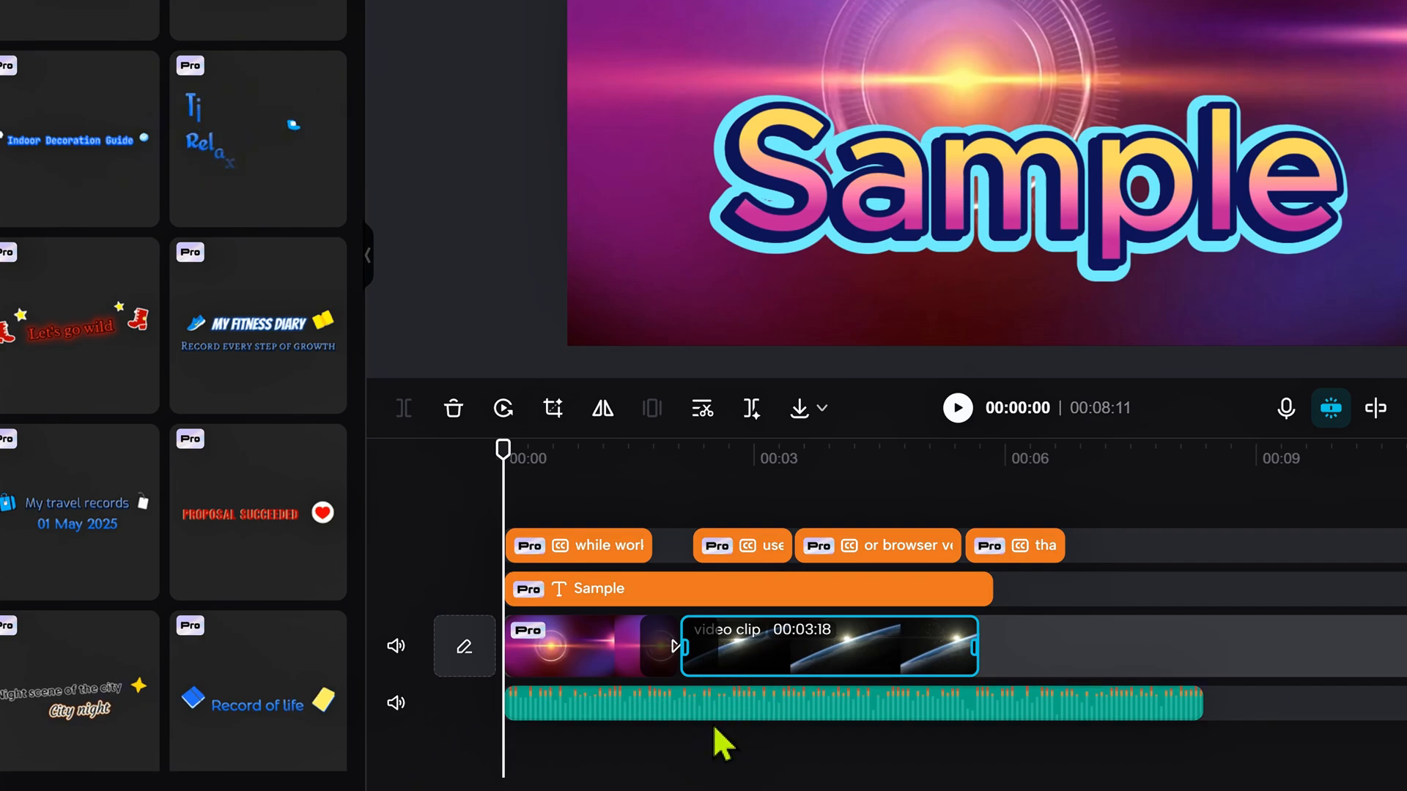
click(727, 701)
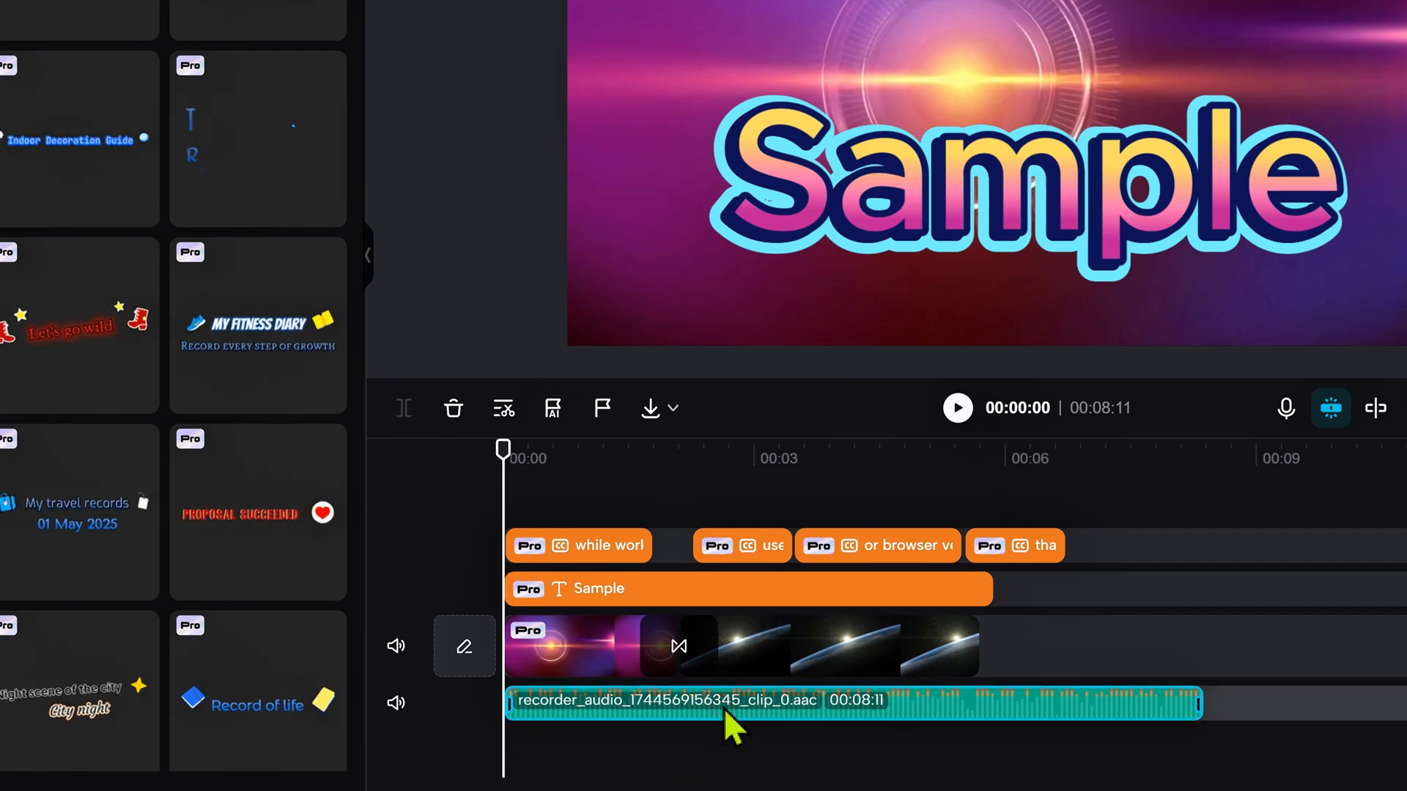
drag(503, 448, 580, 448)
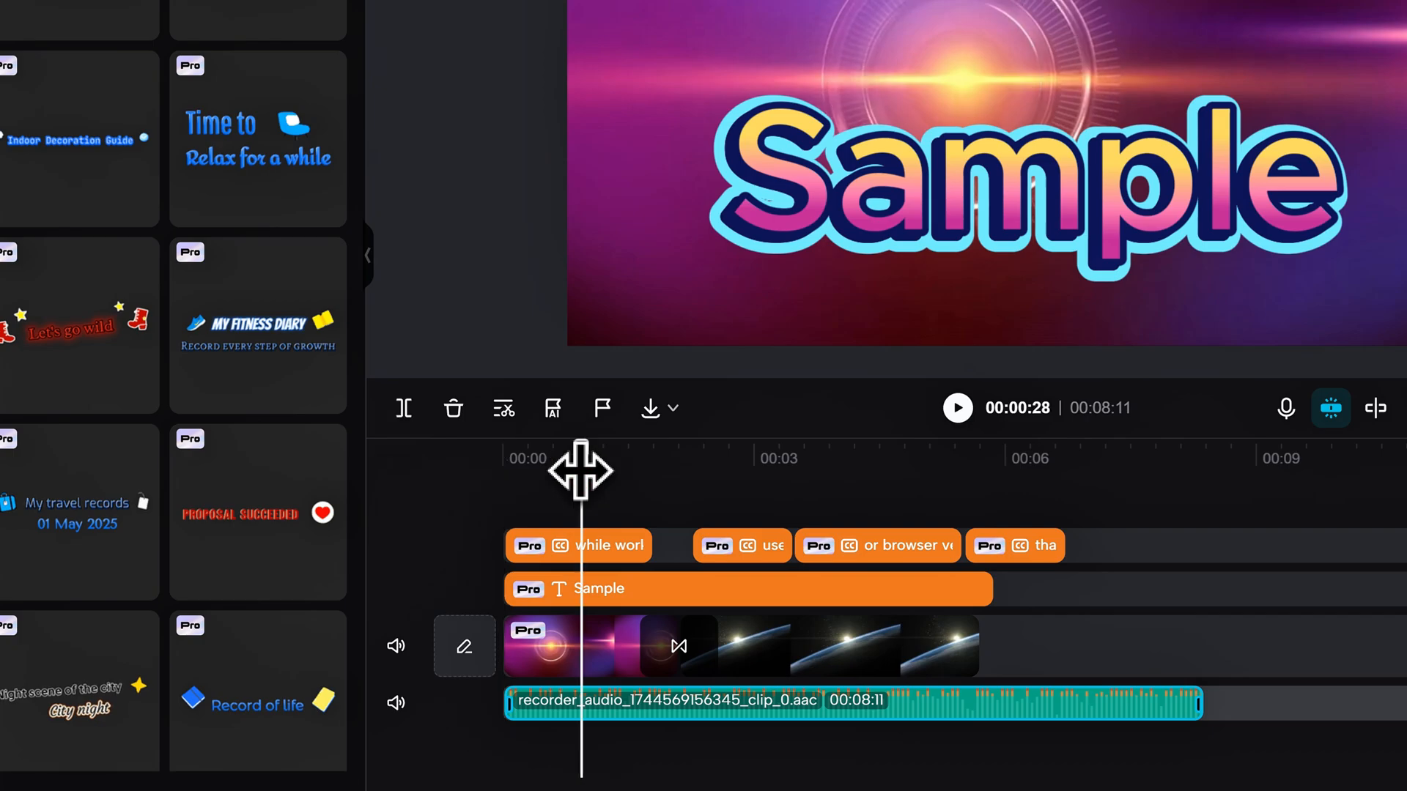
mouse_move(671, 600)
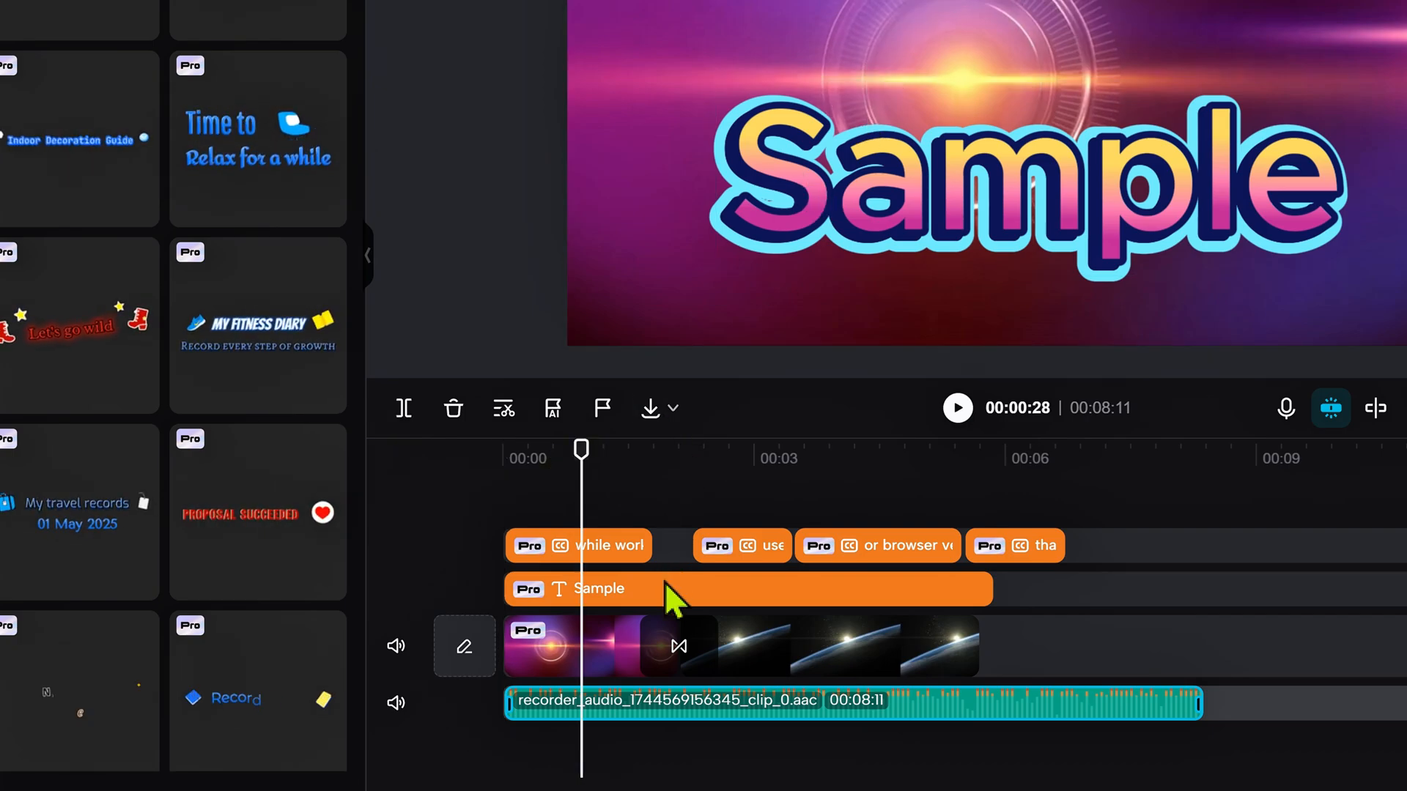
click(629, 589)
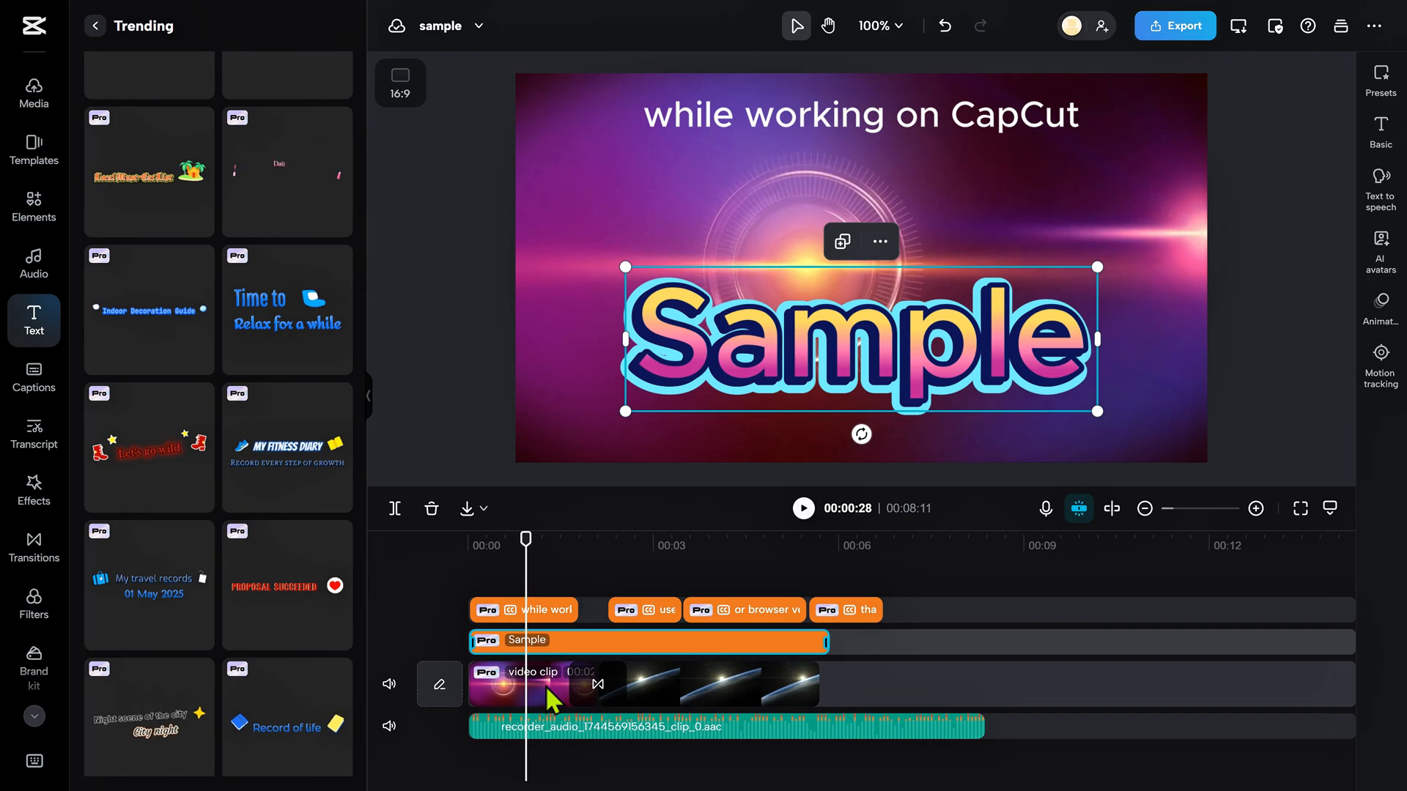
click(532, 684)
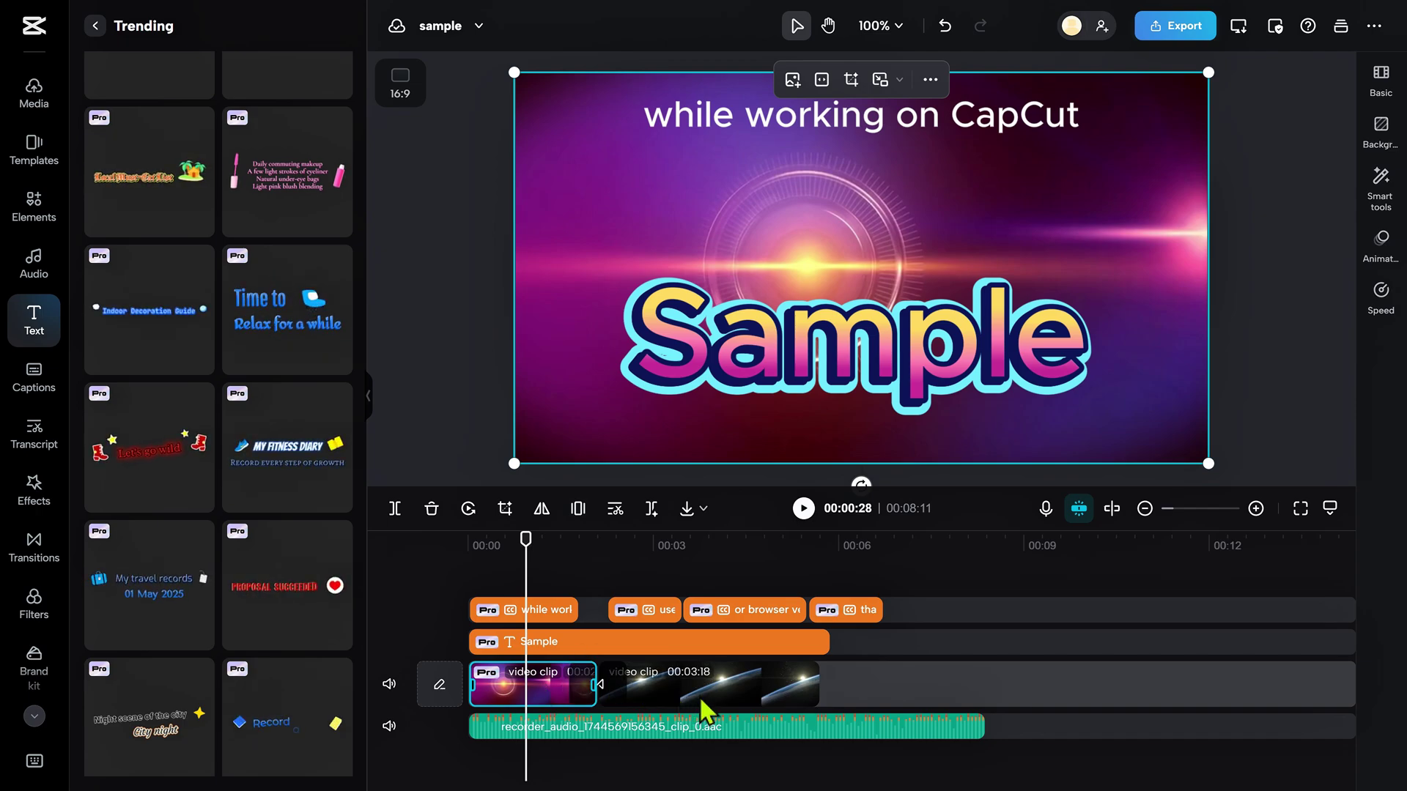
click(706, 684)
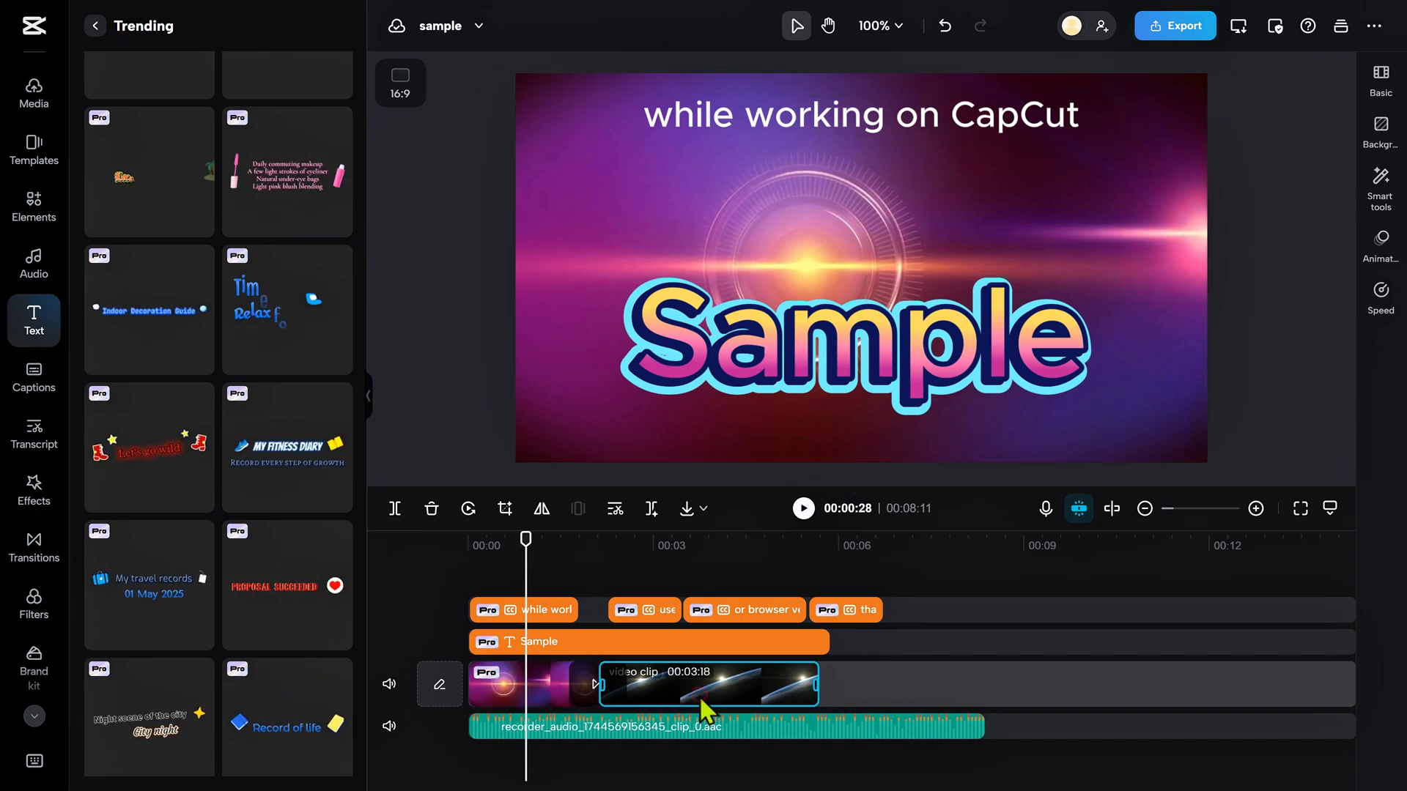